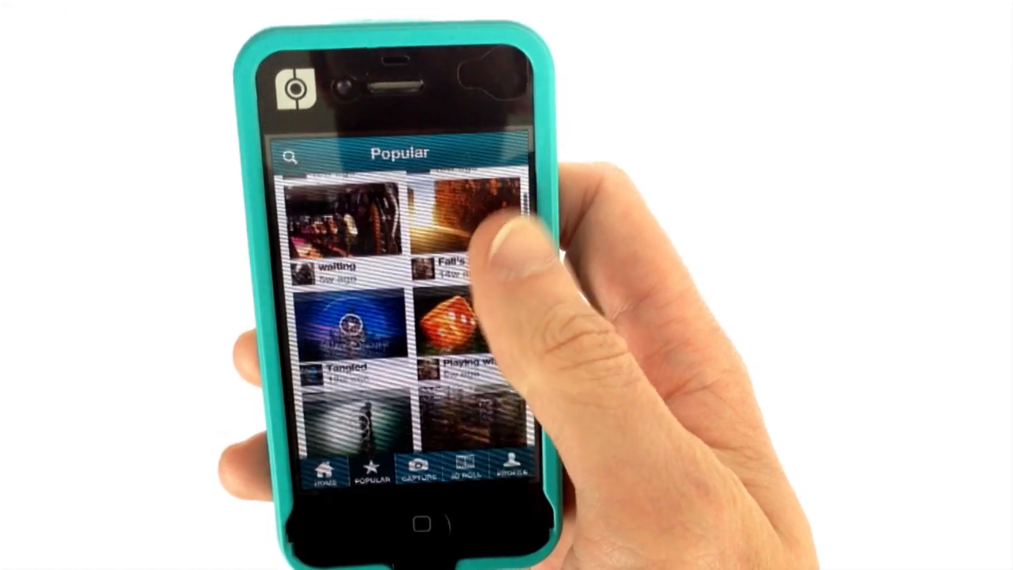
scroll("down", 3)
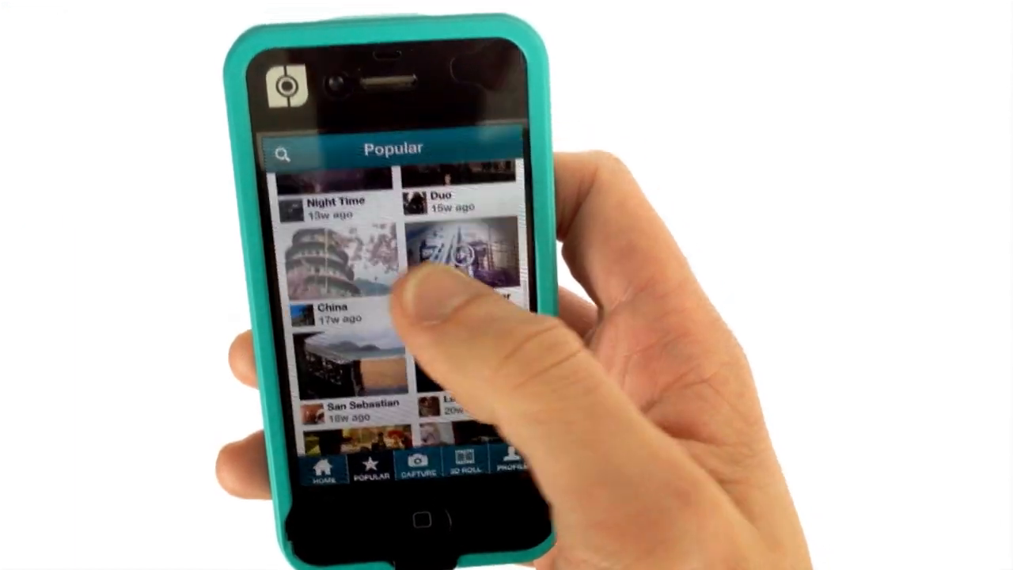